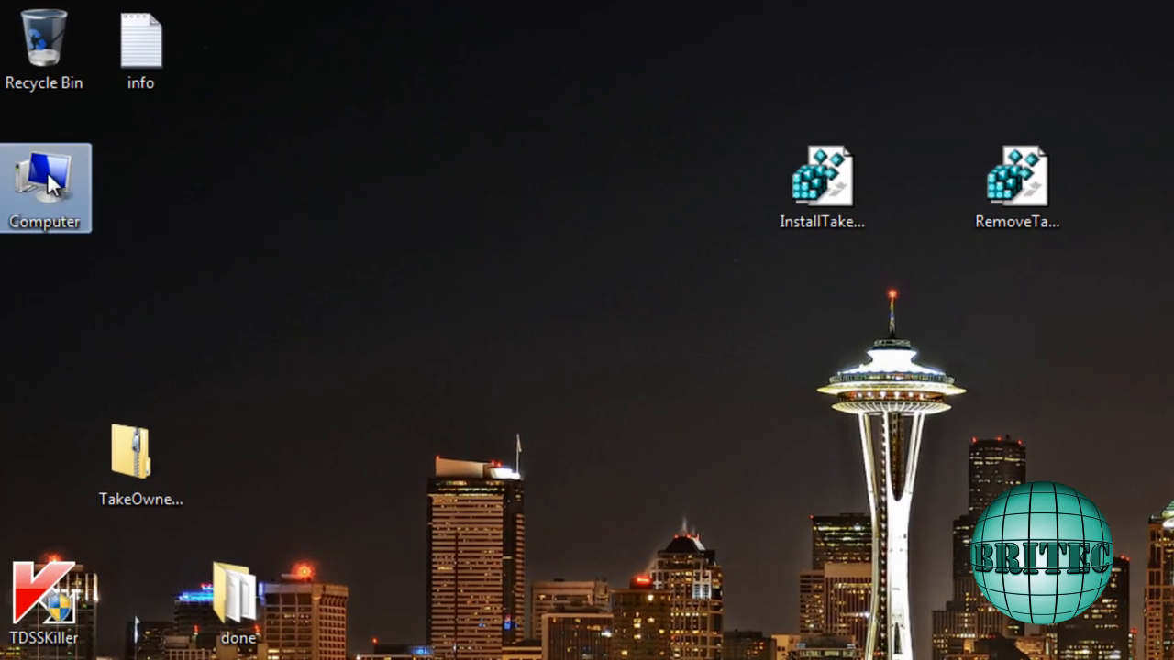
# View Computer's system properties, then launch cmd from Start search as administrator.
pyautogui.rightClick(50, 183)
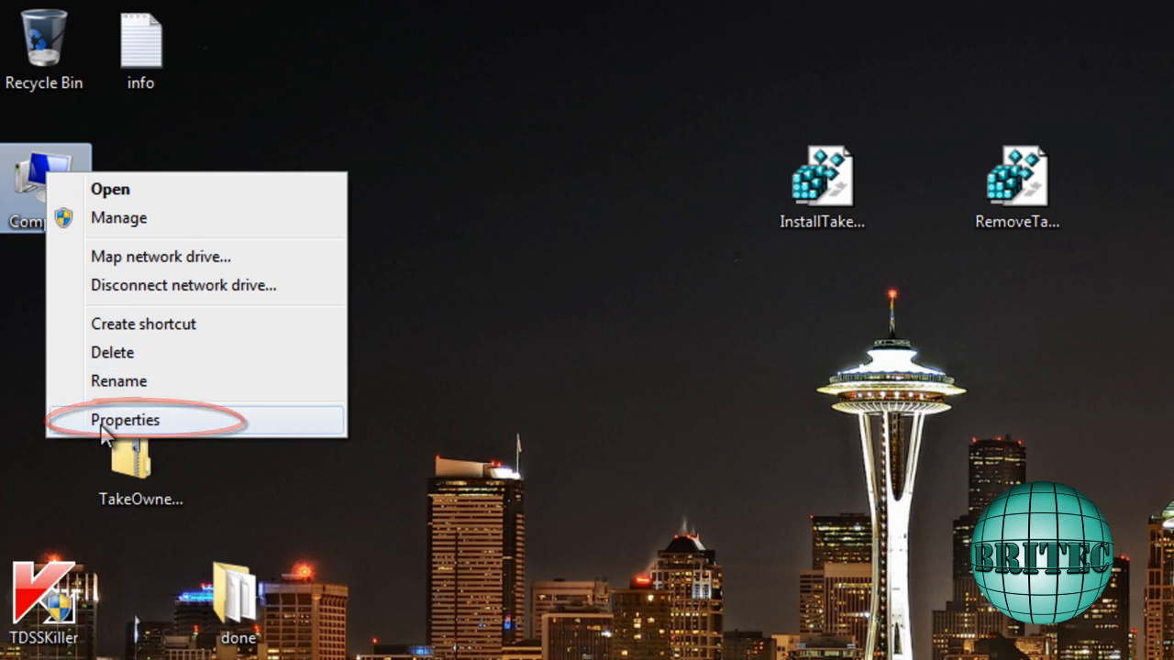
pyautogui.click(126, 420)
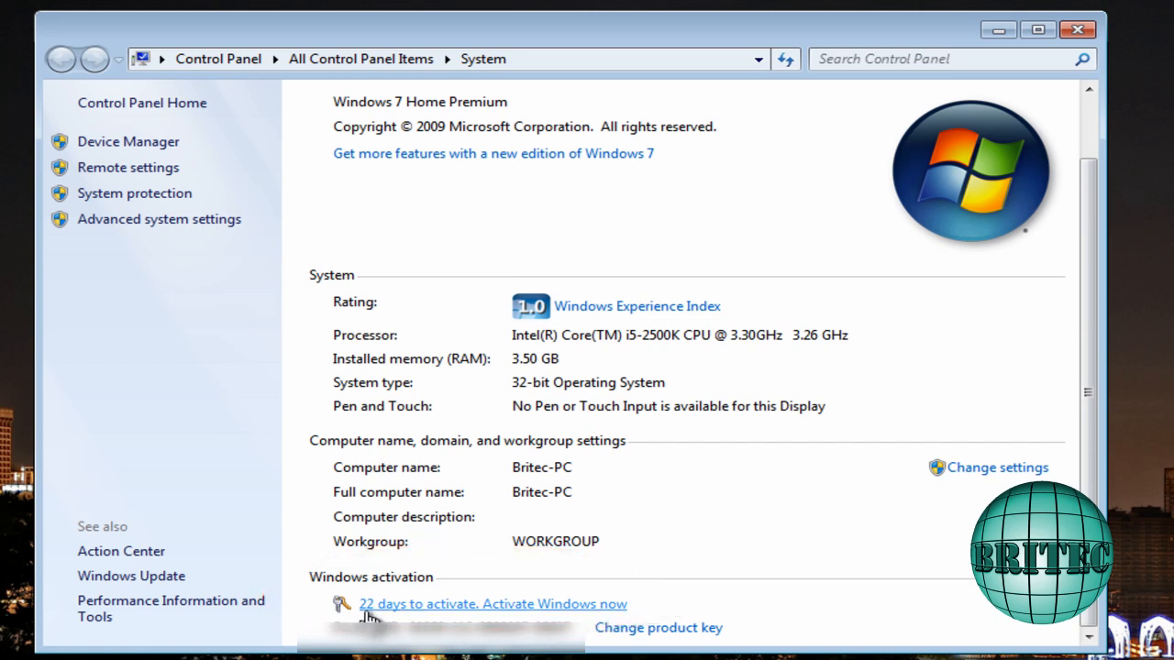
pyautogui.moveTo(656, 657)
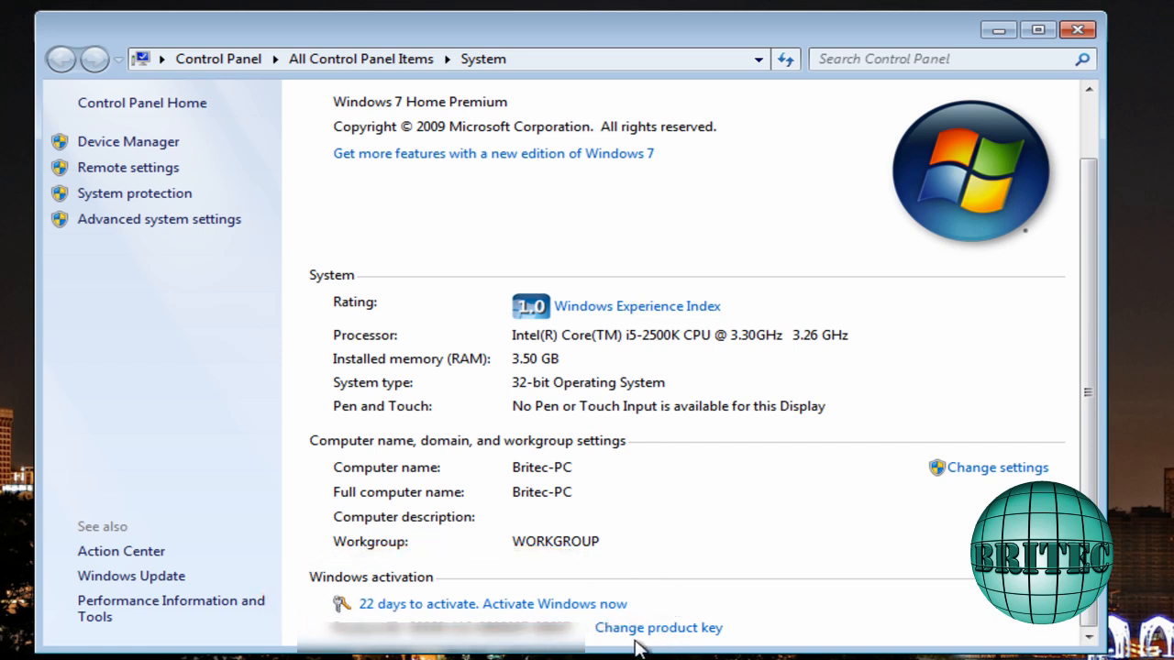
pyautogui.moveTo(371, 621)
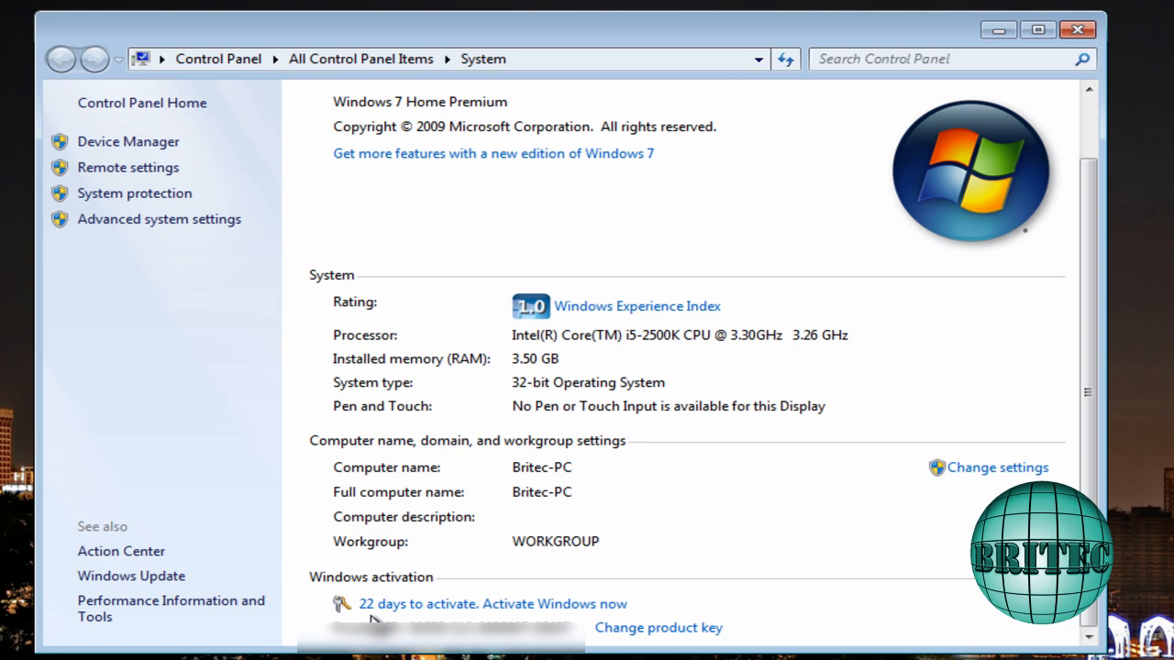
pyautogui.moveTo(1069, 82)
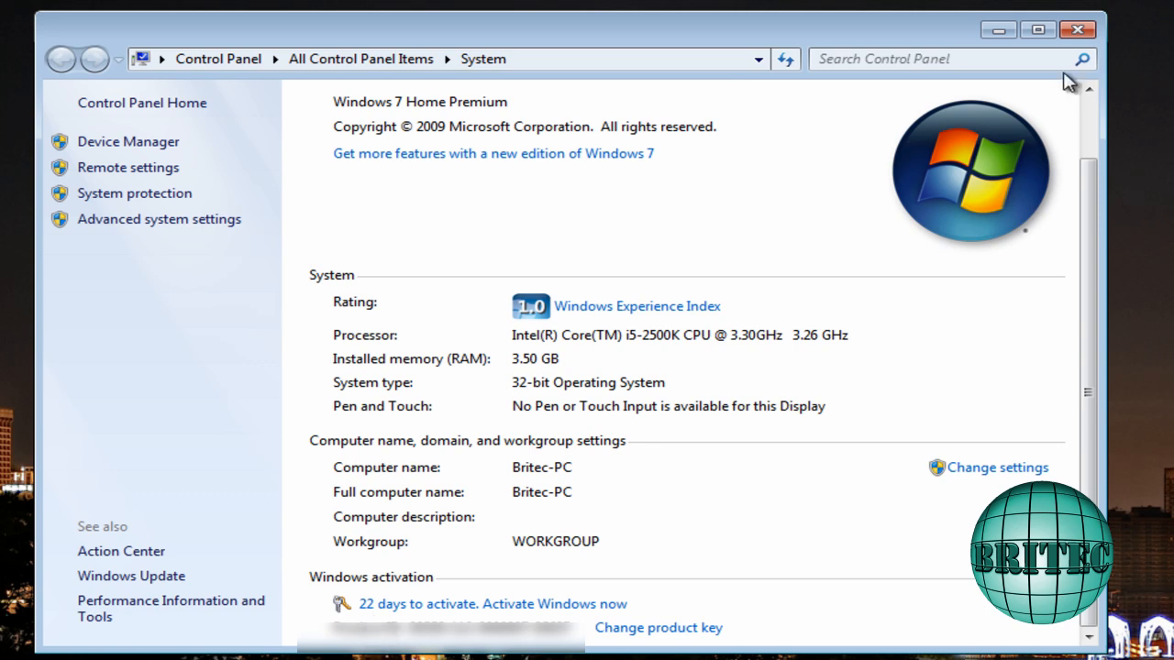
pyautogui.moveTo(1074, 30)
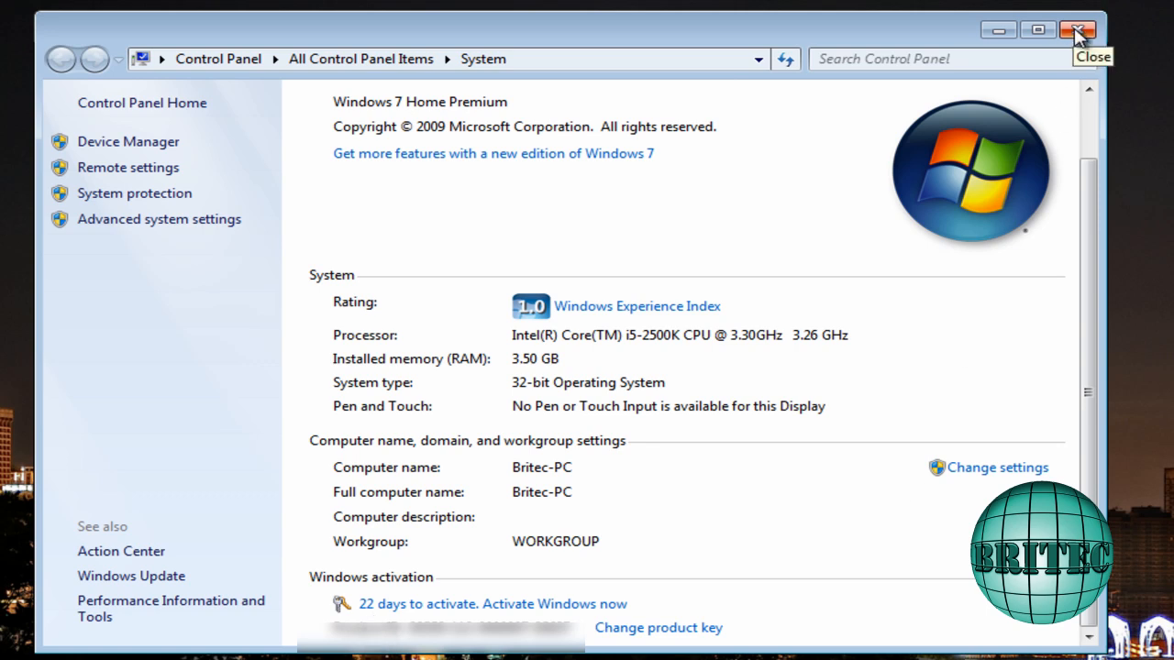
pyautogui.moveTo(706, 654)
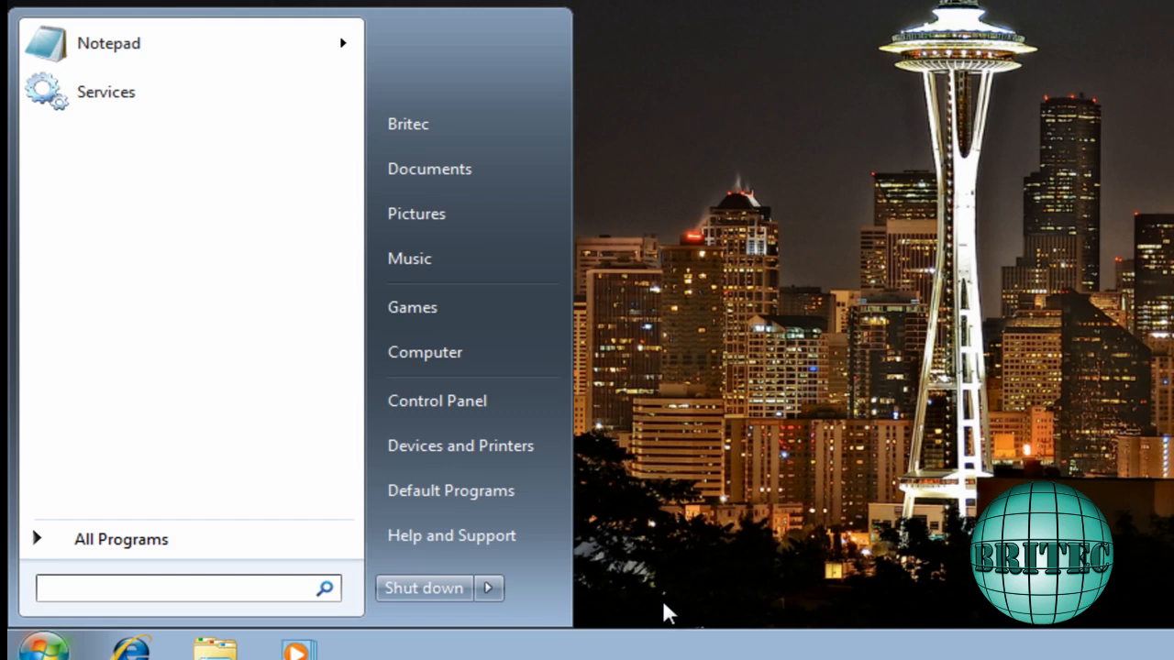
pyautogui.write('cmd')
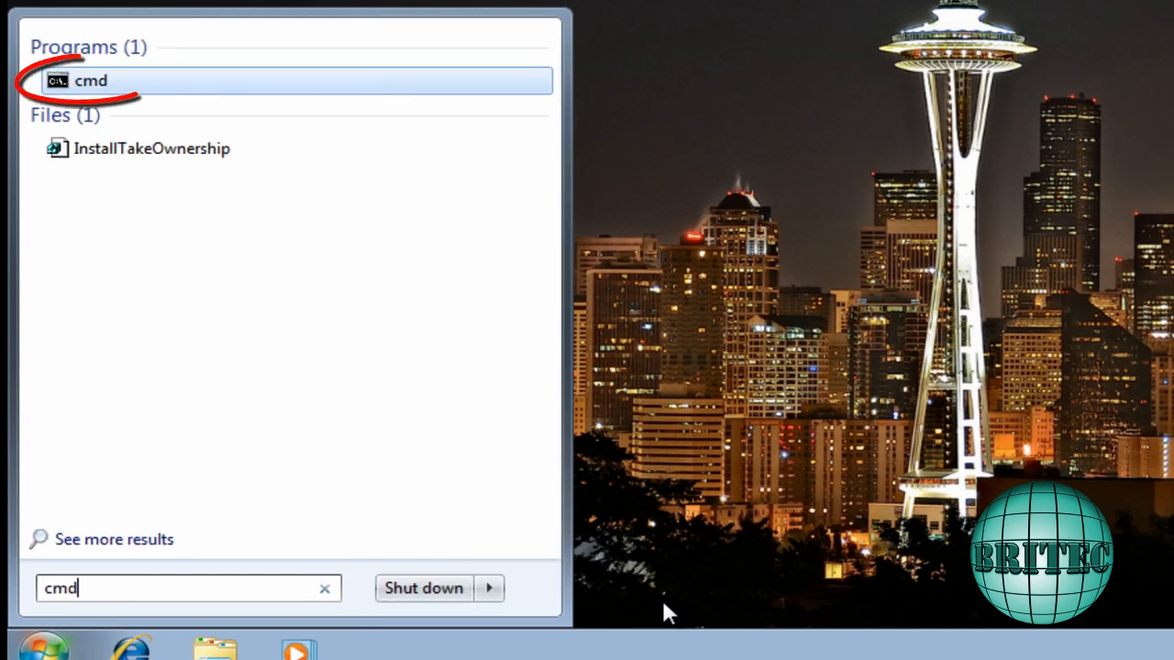
pyautogui.moveTo(99, 91)
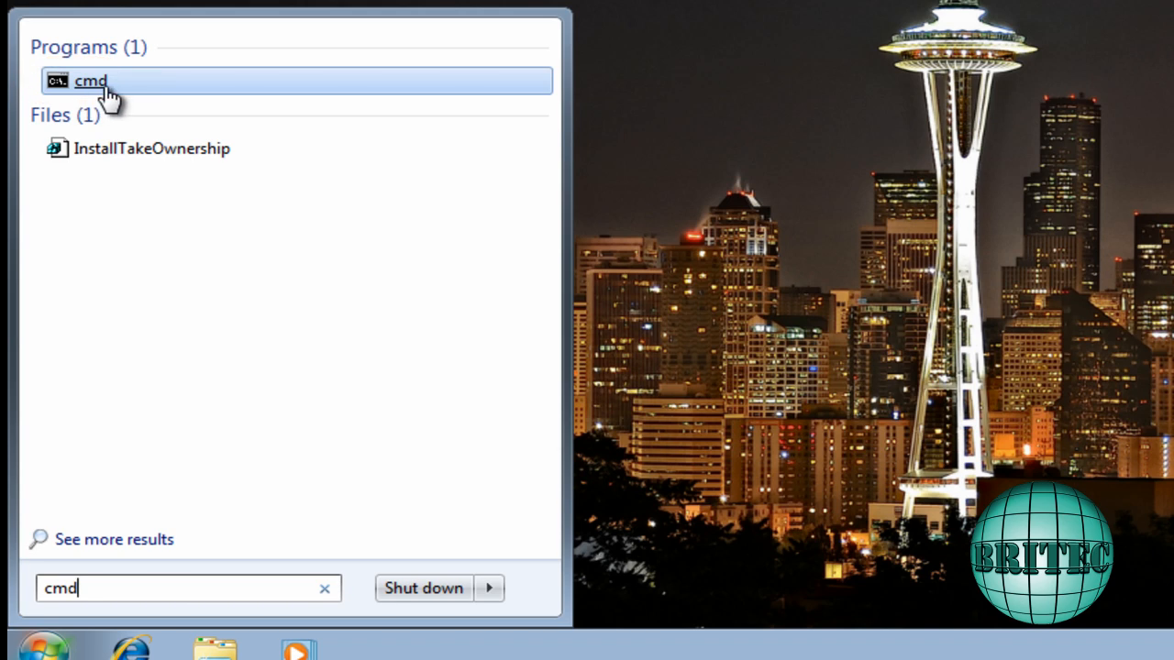
pyautogui.rightClick(100, 81)
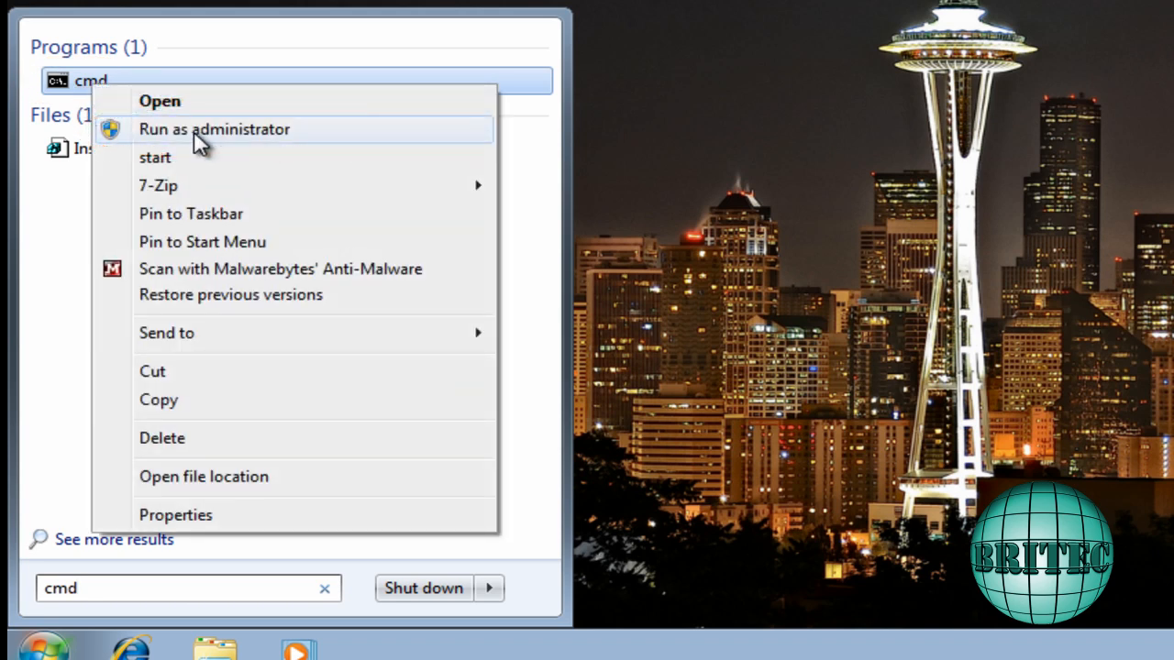
pyautogui.click(204, 129)
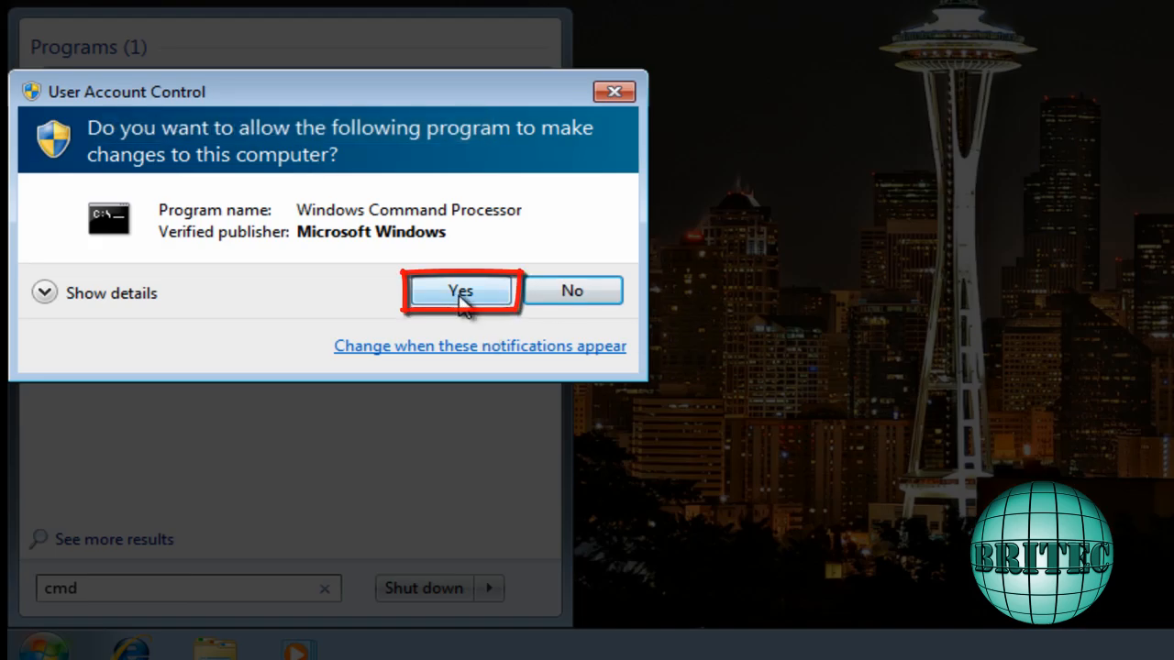
pyautogui.click(462, 290)
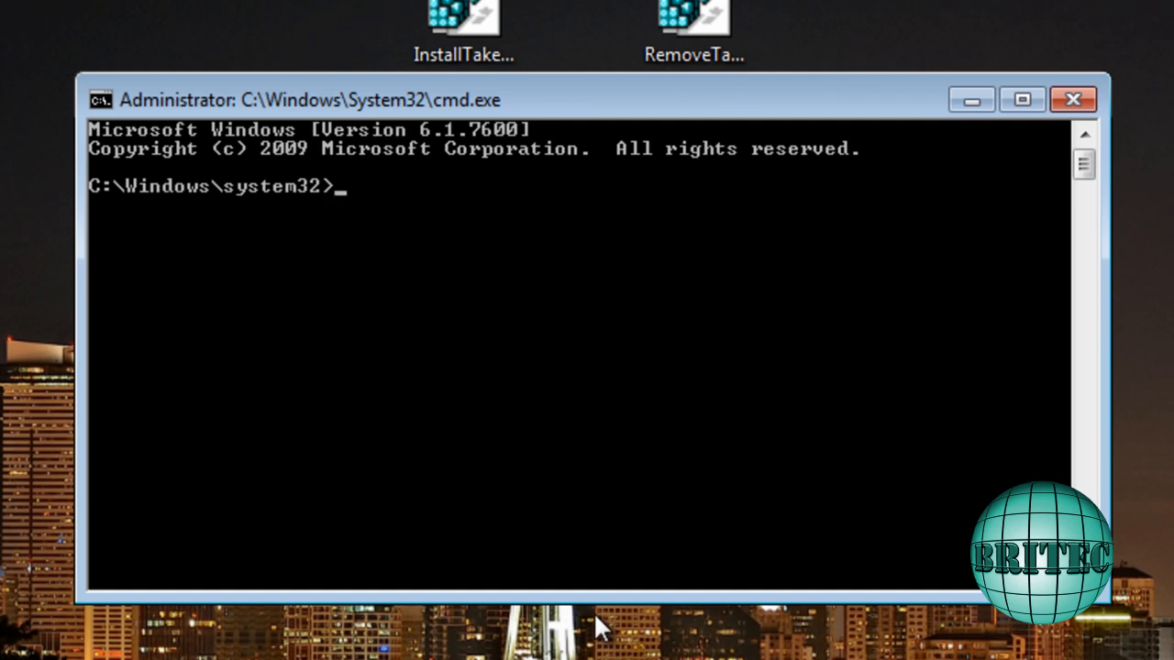
# Run slmgr -rearm and acknowledge the Windows Script Host success message requesting a restart.
pyautogui.write('sl')
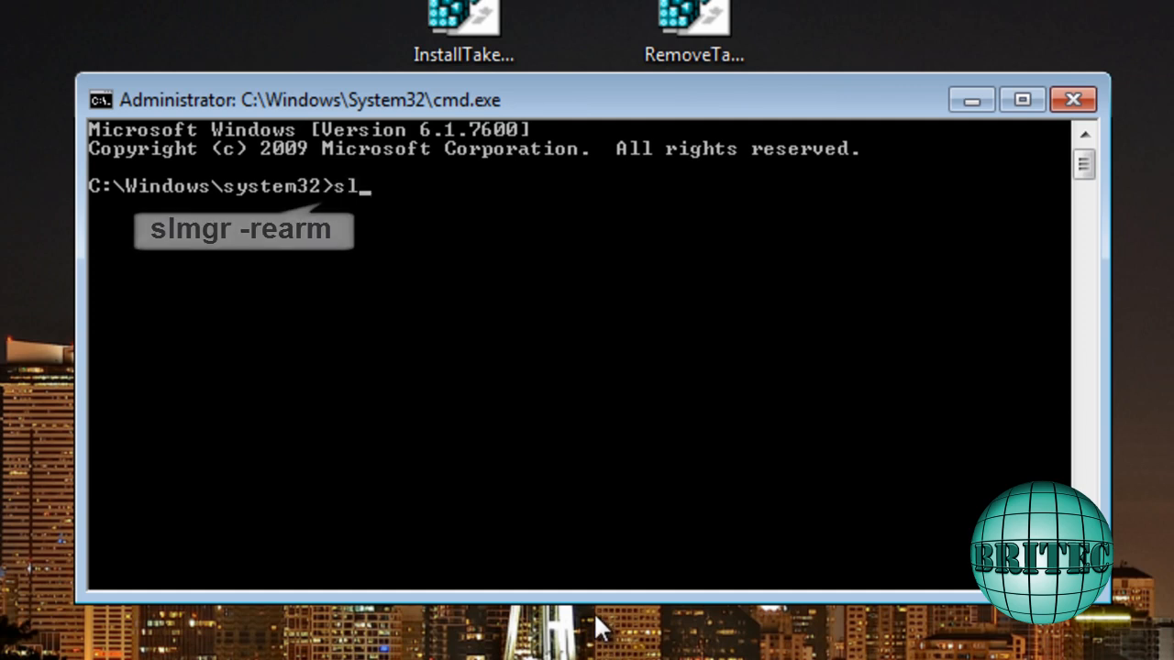
pyautogui.write('mgr -')
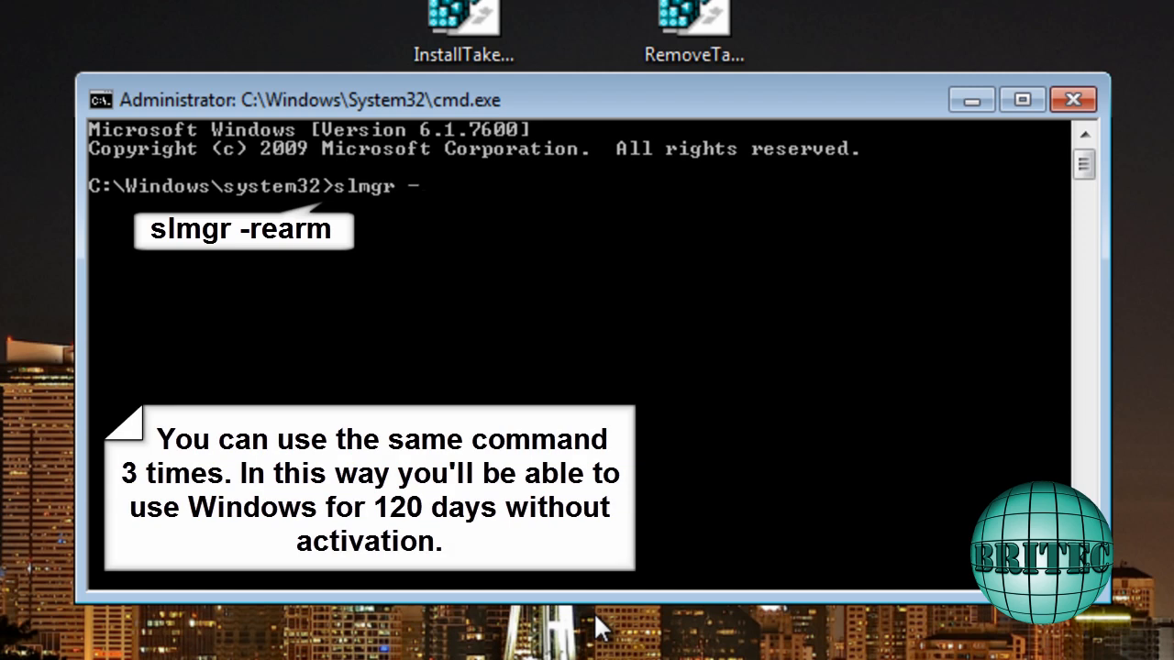
pyautogui.write('rearm')
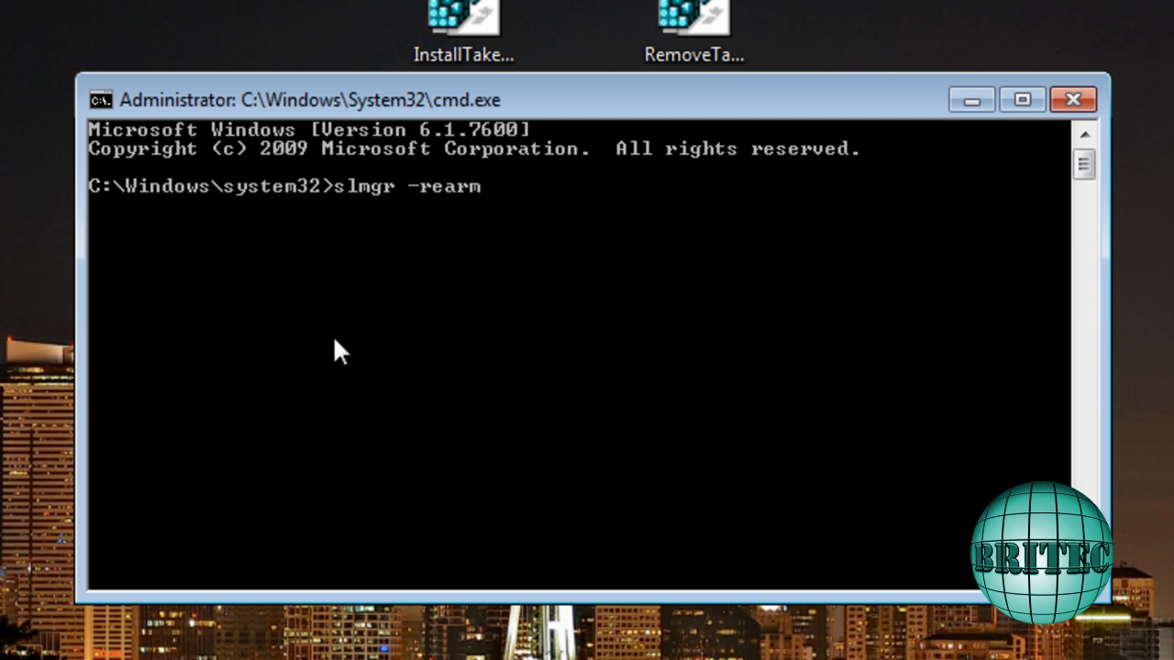
pyautogui.moveTo(482, 299)
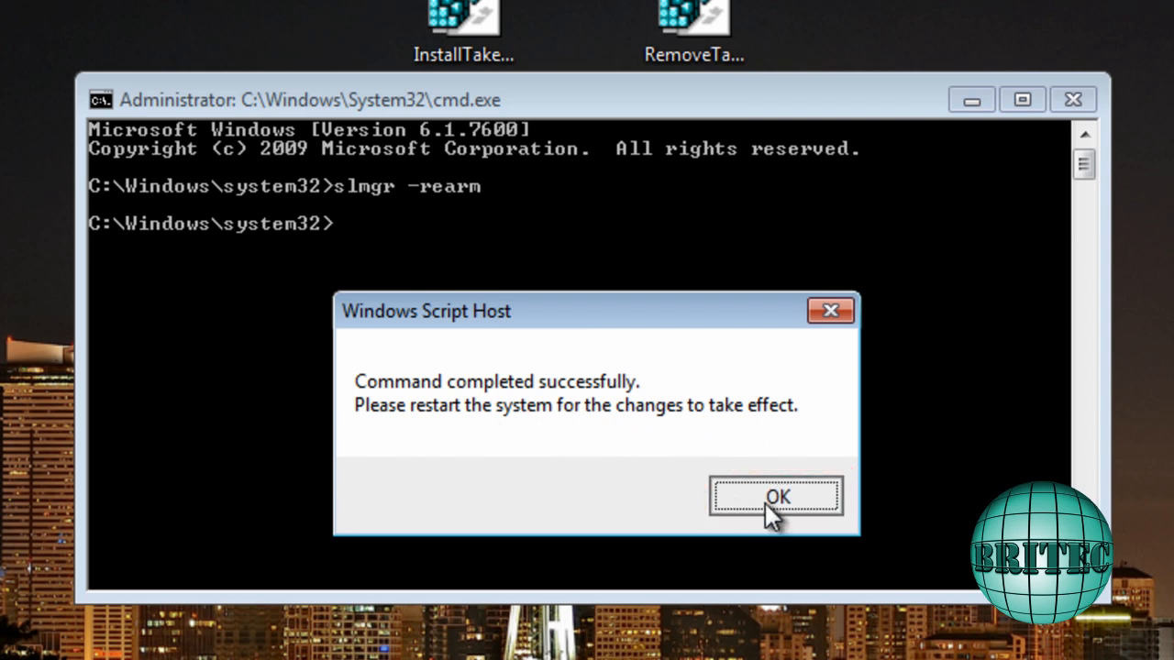
pyautogui.click(776, 497)
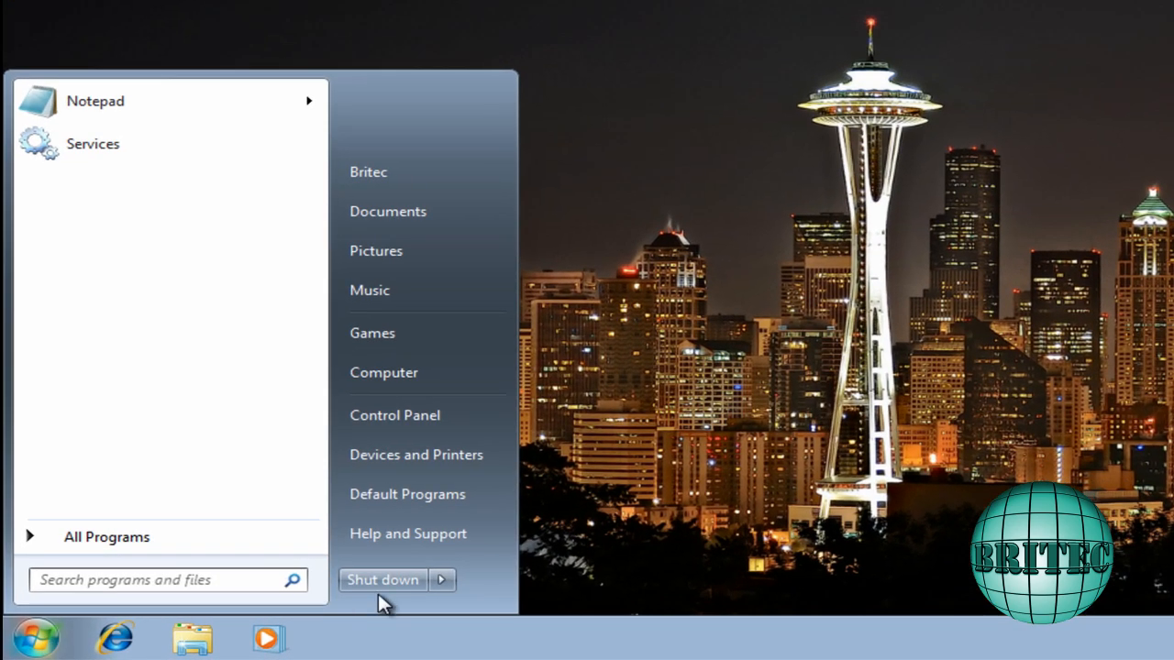
# Restart the computer using the Shut down options arrow in the Start menu.
pyautogui.click(441, 580)
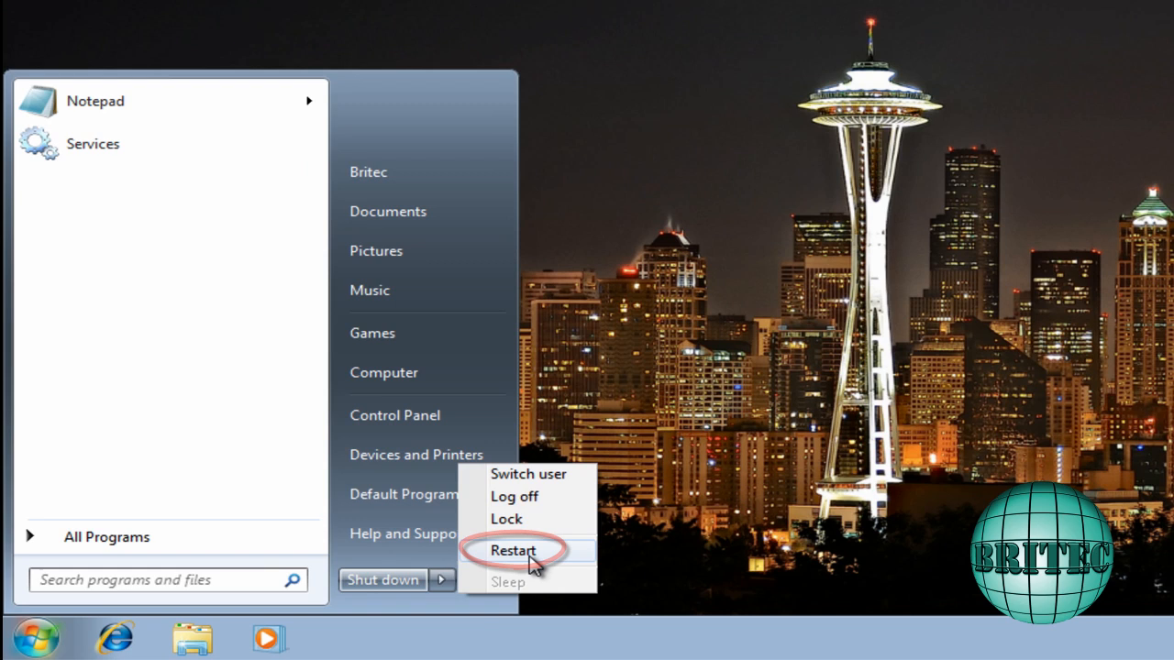
pyautogui.click(514, 550)
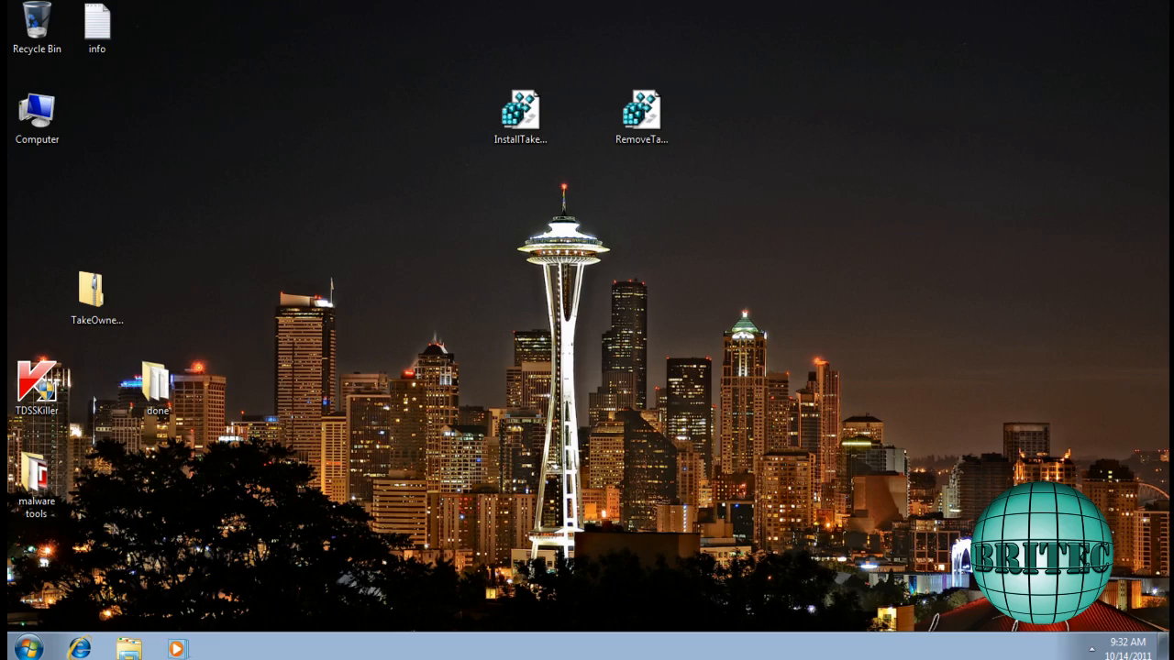
# Open Computer's Properties to confirm 30 days remain to activate Windows.
pyautogui.click(36, 115)
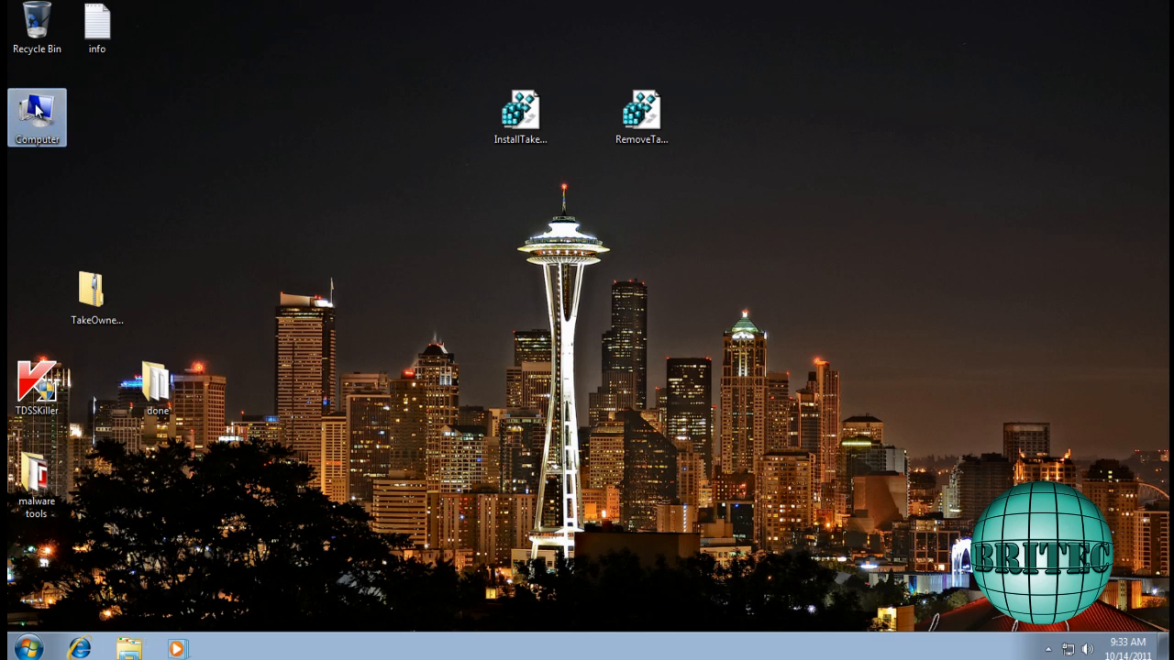
pyautogui.rightClick(37, 117)
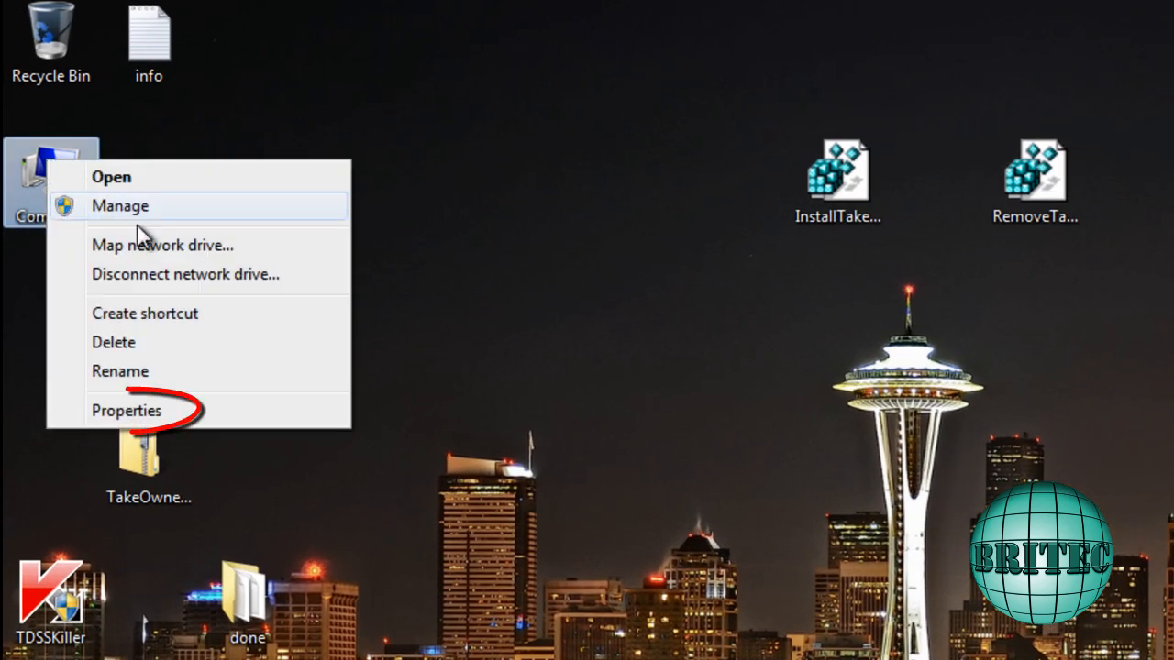
pyautogui.click(127, 410)
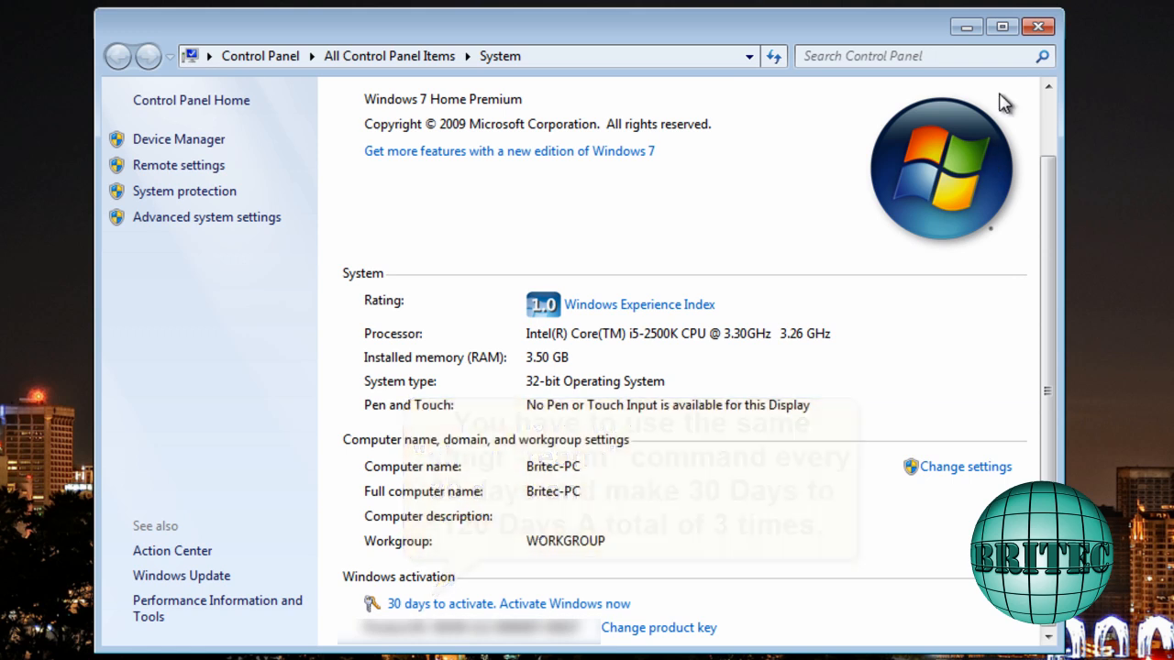
pyautogui.click(1036, 26)
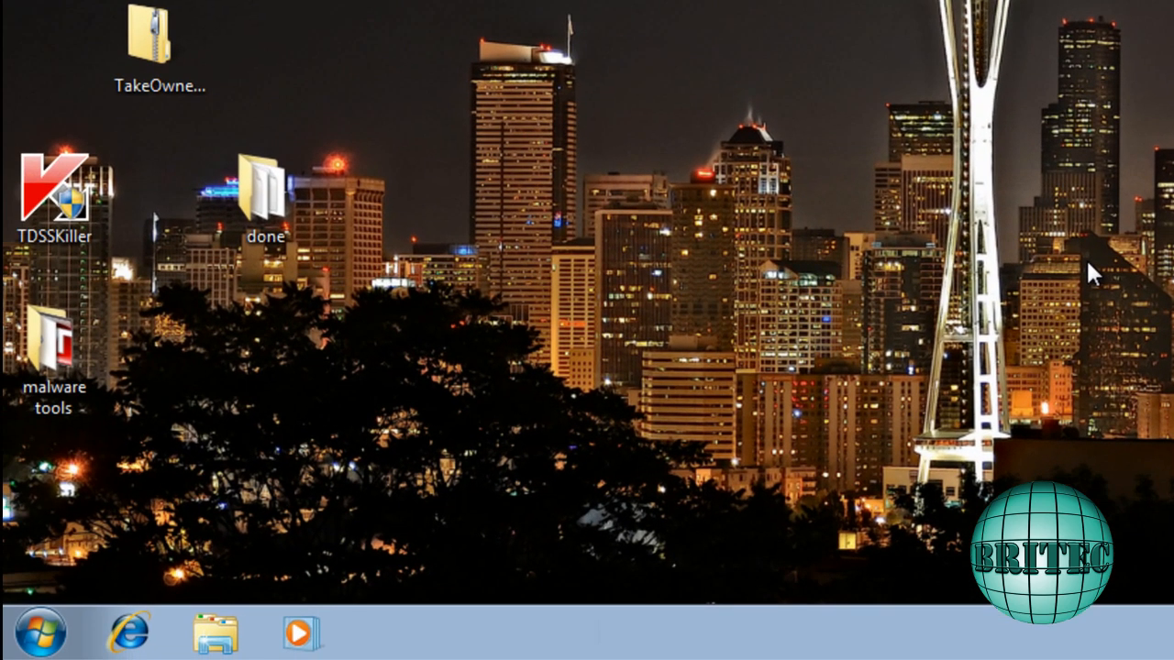
pyautogui.moveTo(1092, 240)
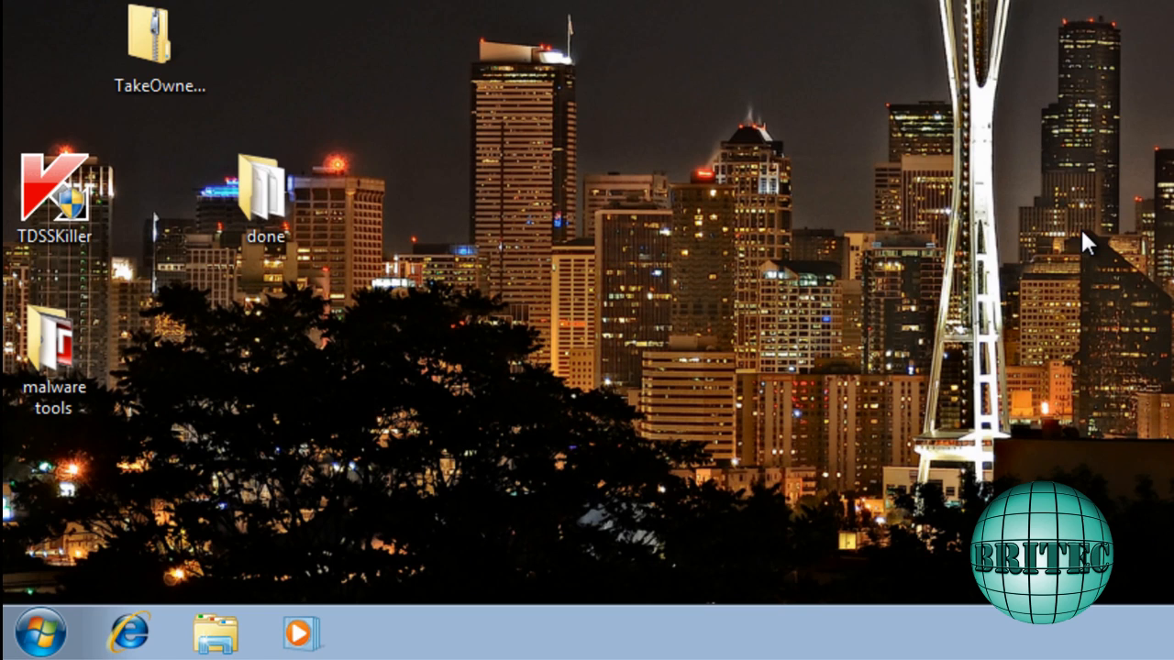
pyautogui.moveTo(48, 630)
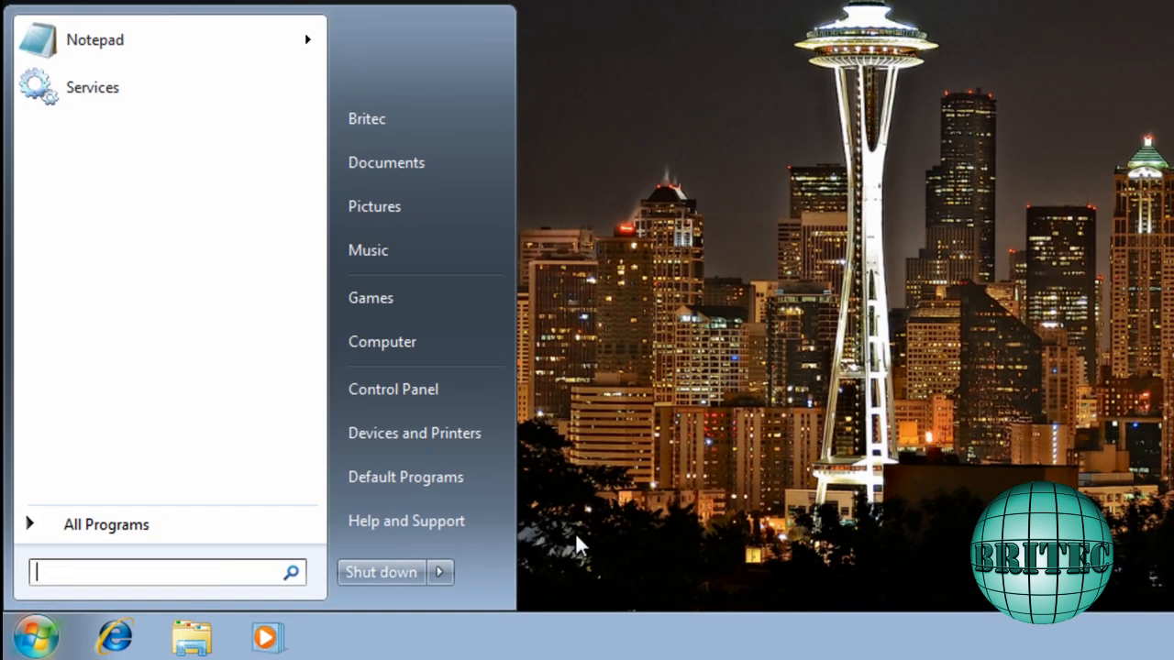
# Search the Start menu for regedit and launch Registry Editor.
pyautogui.write('red')
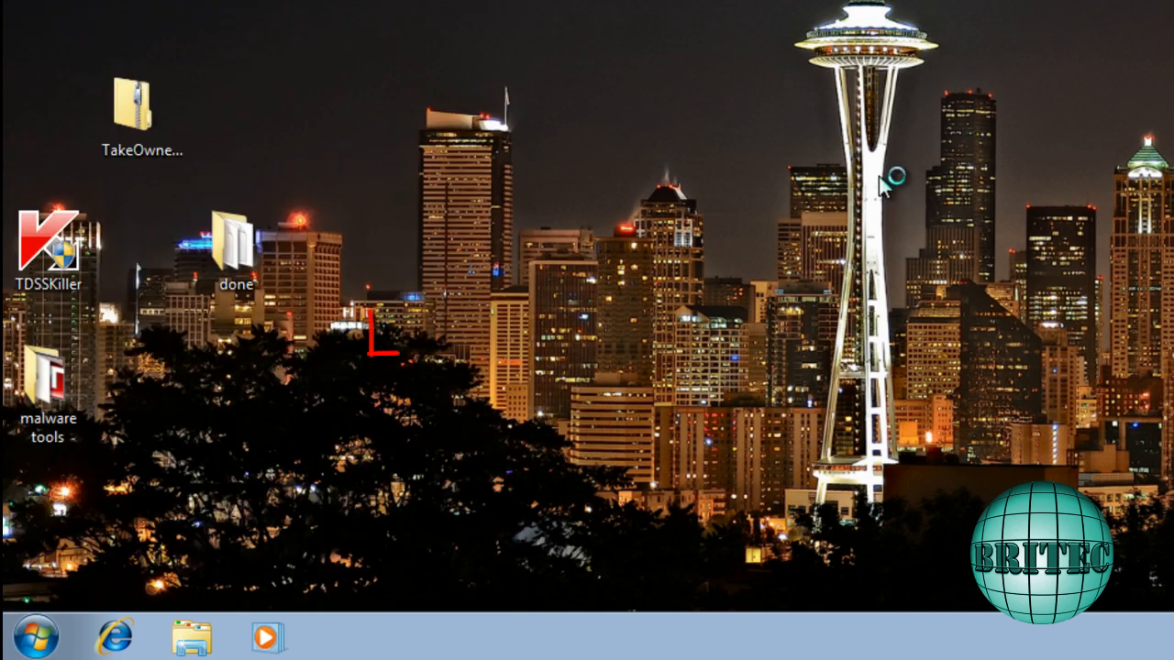
pyautogui.moveTo(428, 336)
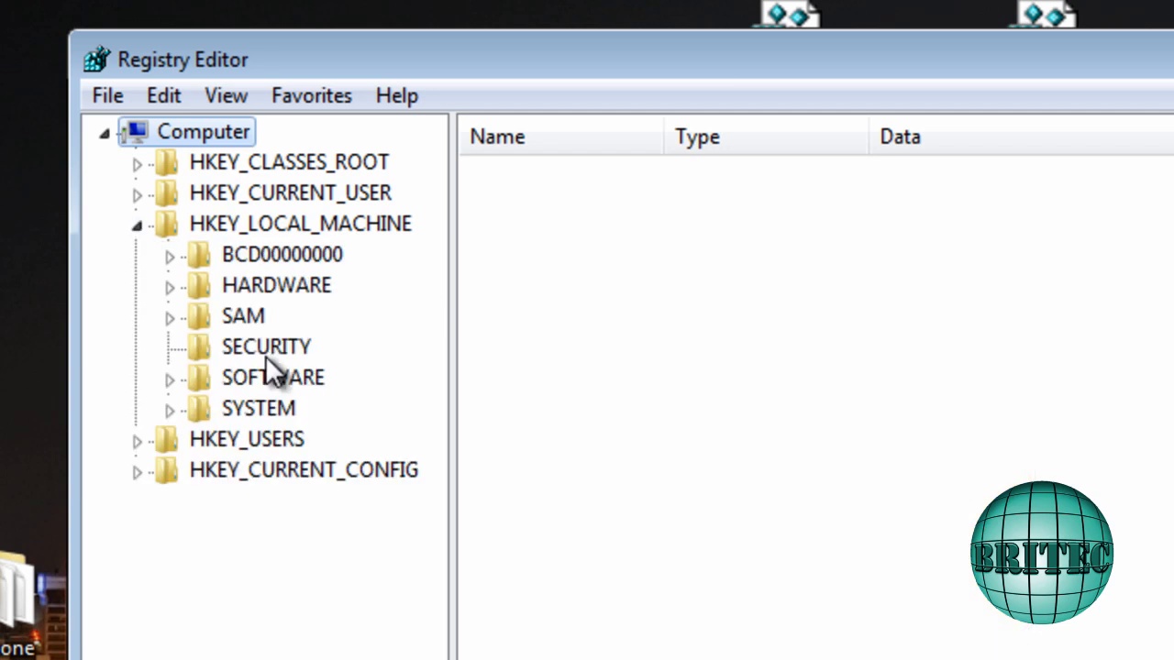
pyautogui.moveTo(173, 396)
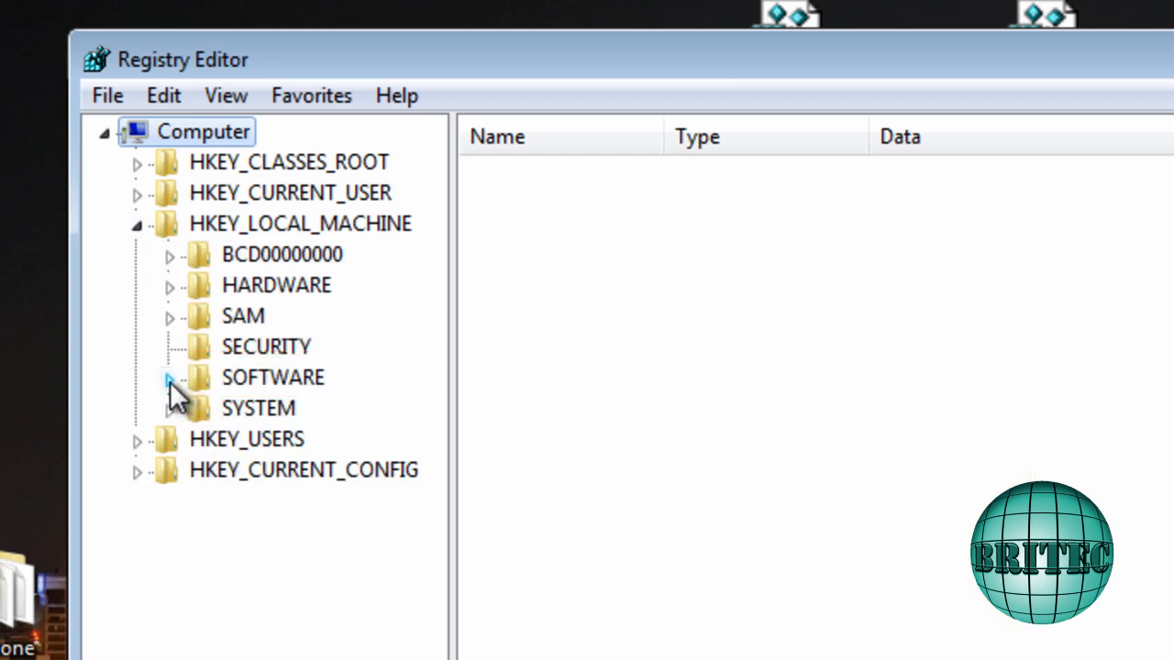
# Navigate to HKLM\SOFTWARE\Microsoft\Windows NT\CurrentVersion\SoftwareProtectionPlatform to list its values.
pyautogui.click(172, 377)
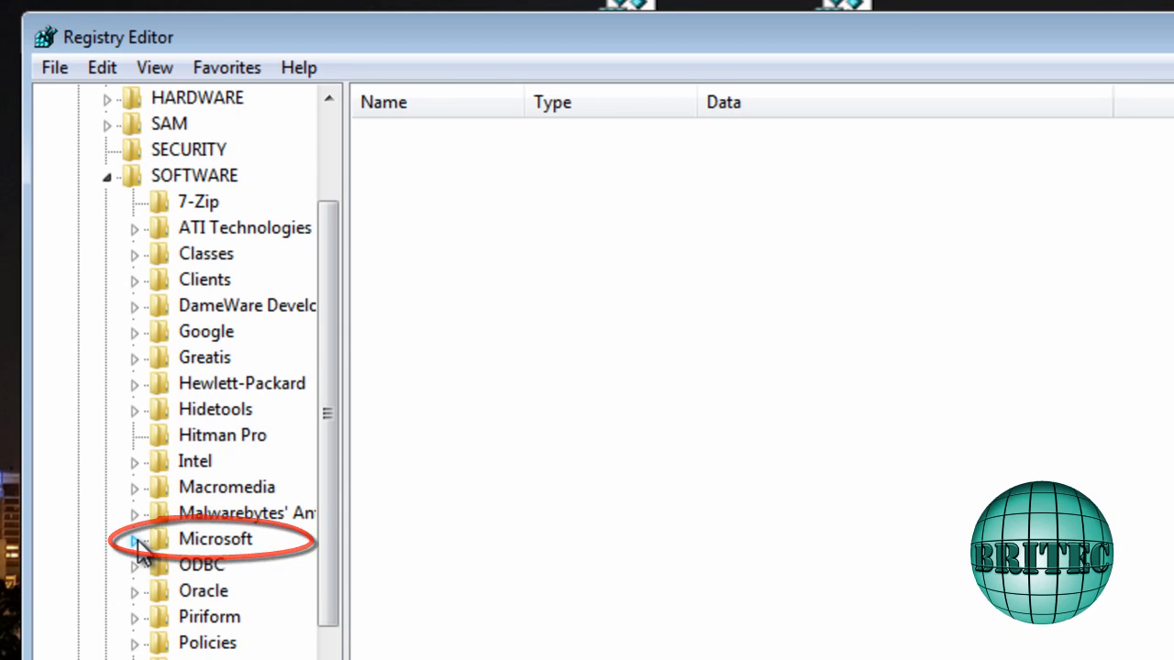
pyautogui.click(138, 539)
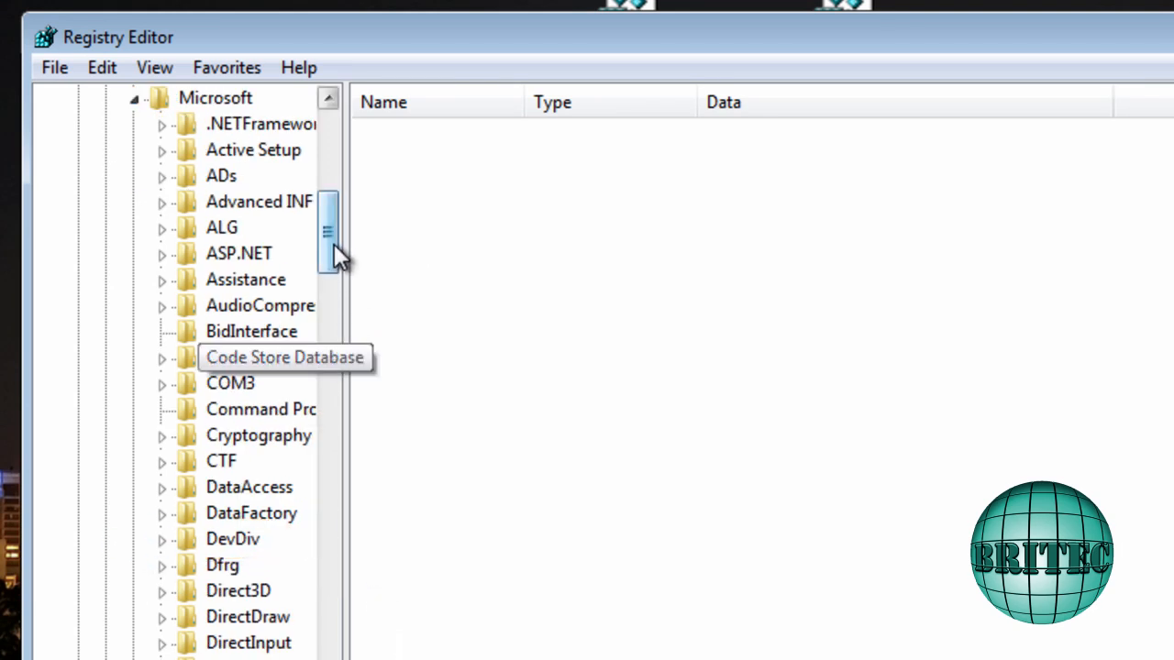
pyautogui.moveTo(329, 229); pyautogui.dragTo(328, 353)
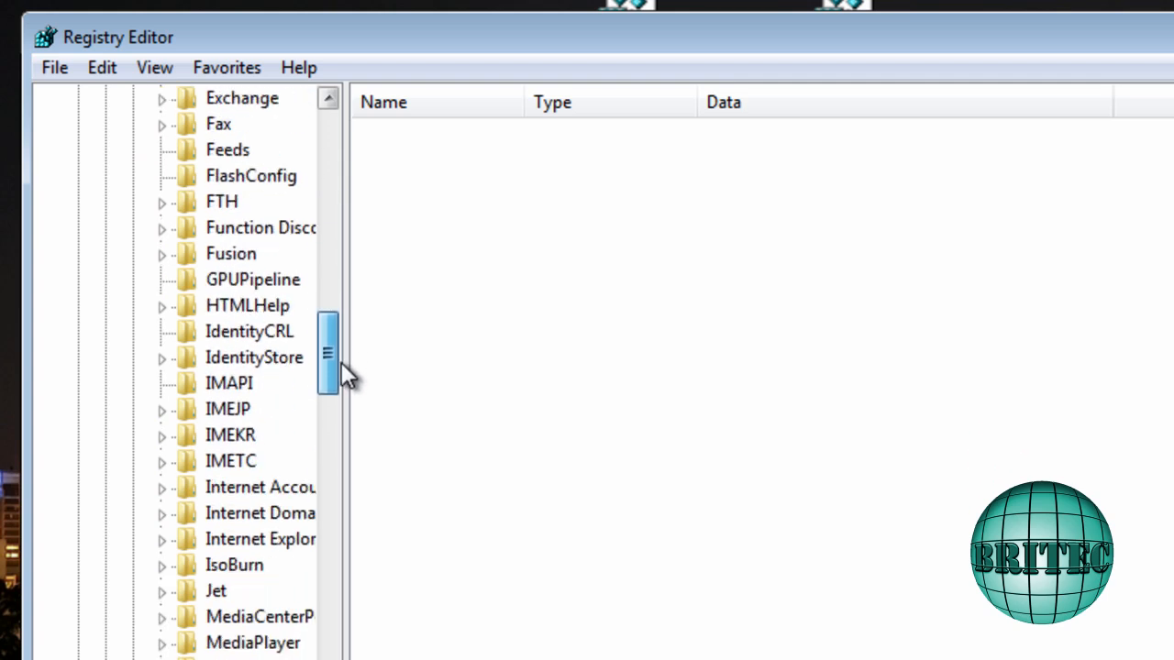
pyautogui.moveTo(329, 353); pyautogui.dragTo(328, 568)
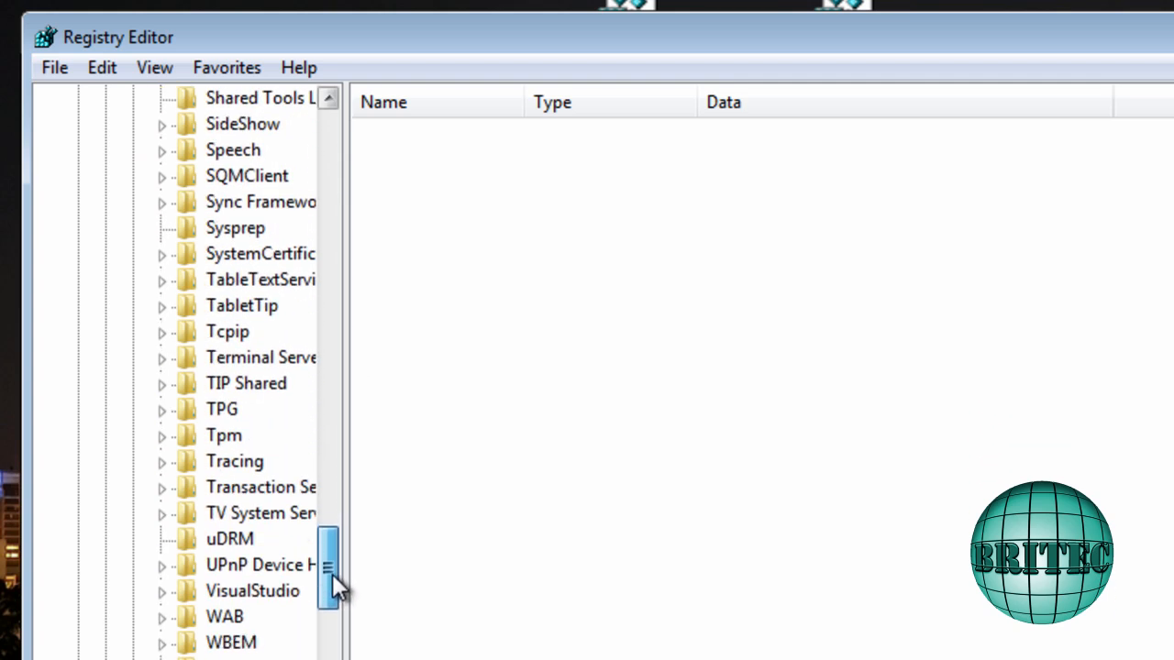
pyautogui.scroll(-3)
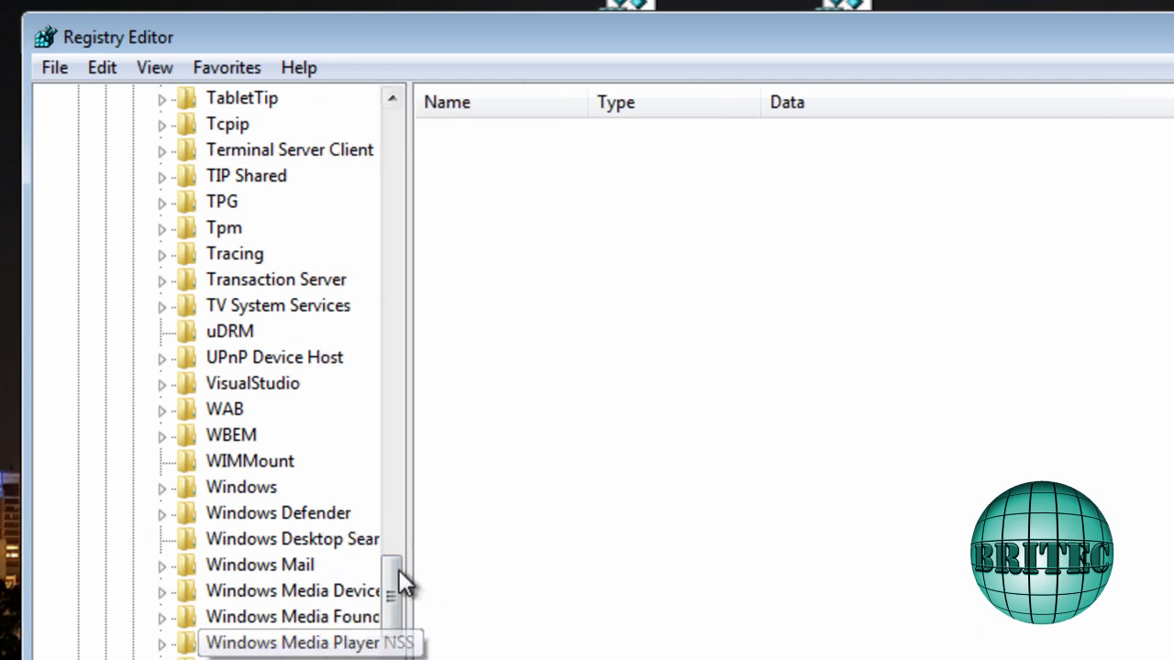
pyautogui.scroll(-3)
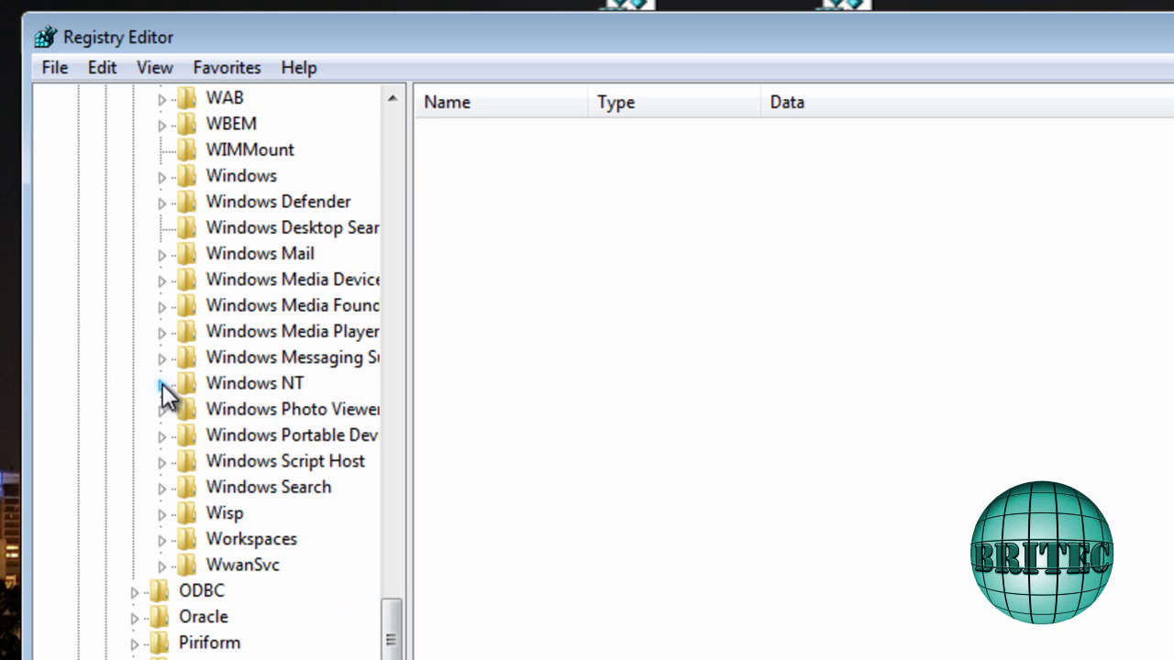
pyautogui.click(166, 383)
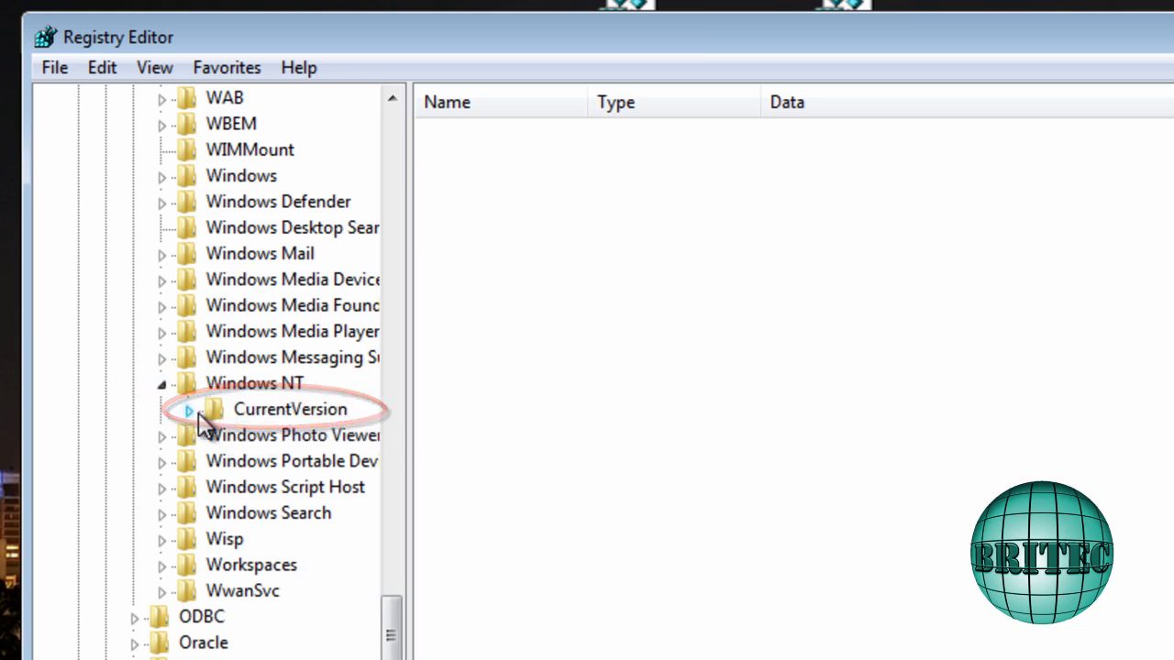
pyautogui.click(190, 409)
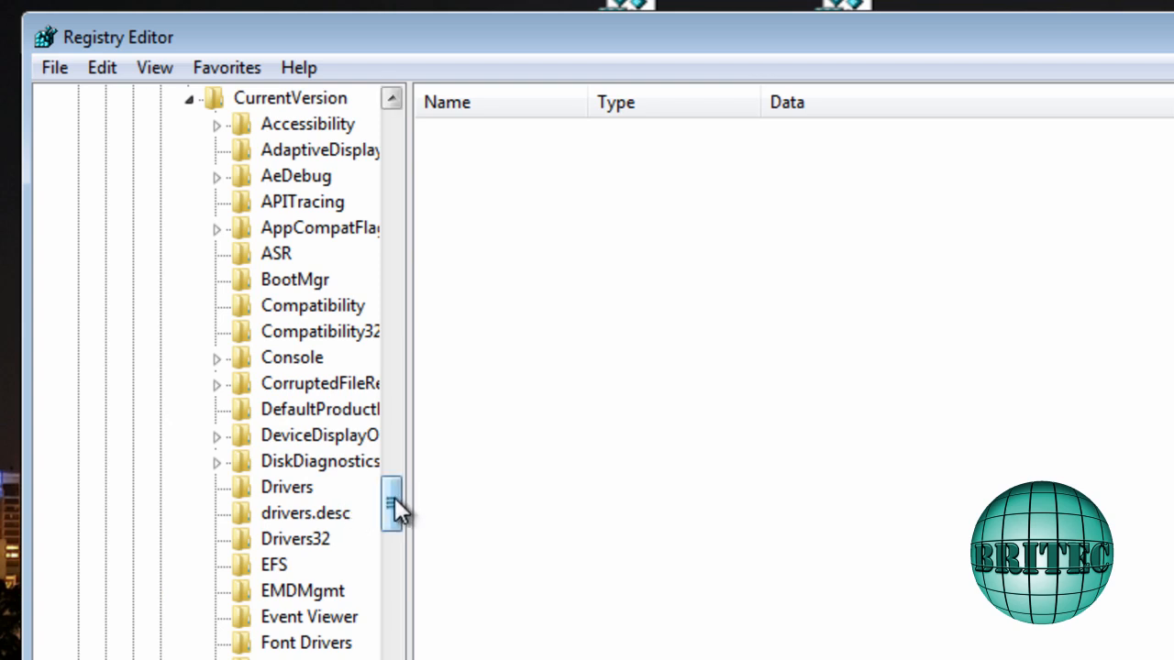
pyautogui.moveTo(394, 496); pyautogui.dragTo(394, 605)
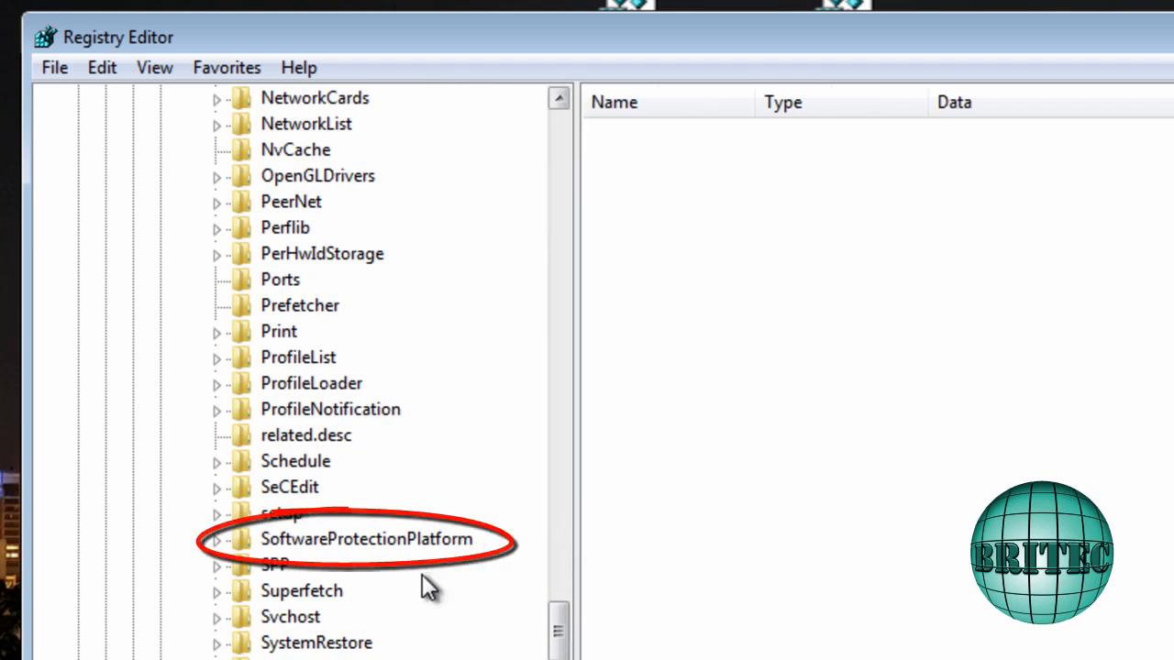
pyautogui.click(359, 539)
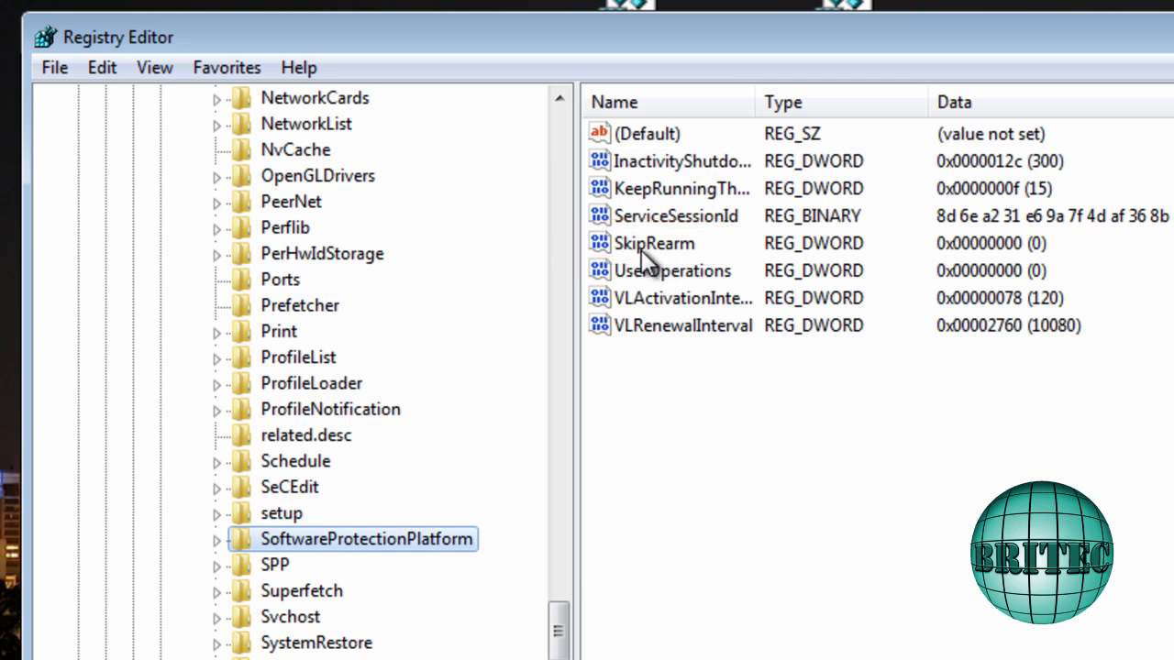
# Edit the SkipRearm value and save its data as 1.
pyautogui.click(652, 243)
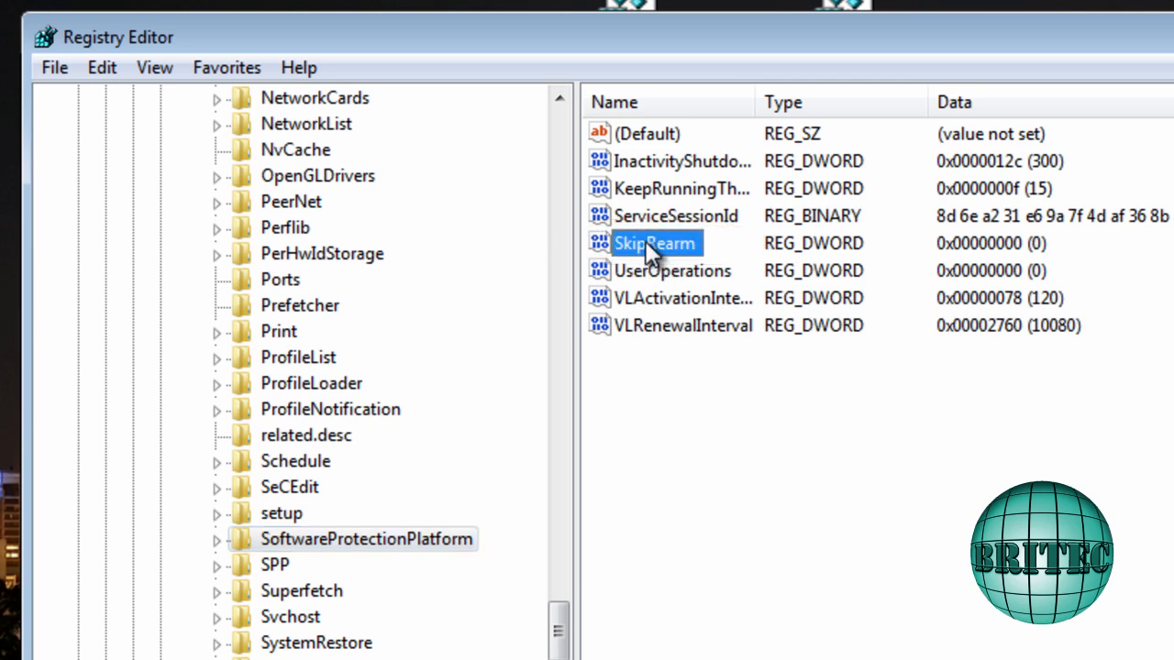
pyautogui.doubleClick(655, 243)
pyautogui.write('1')
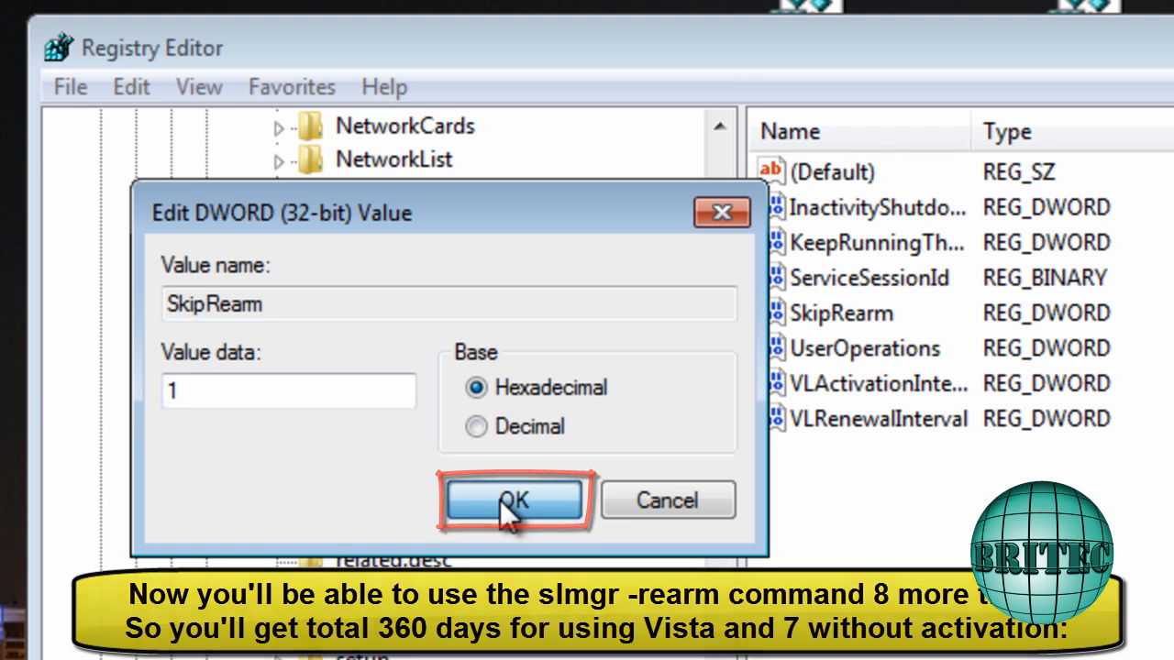
pyautogui.click(511, 500)
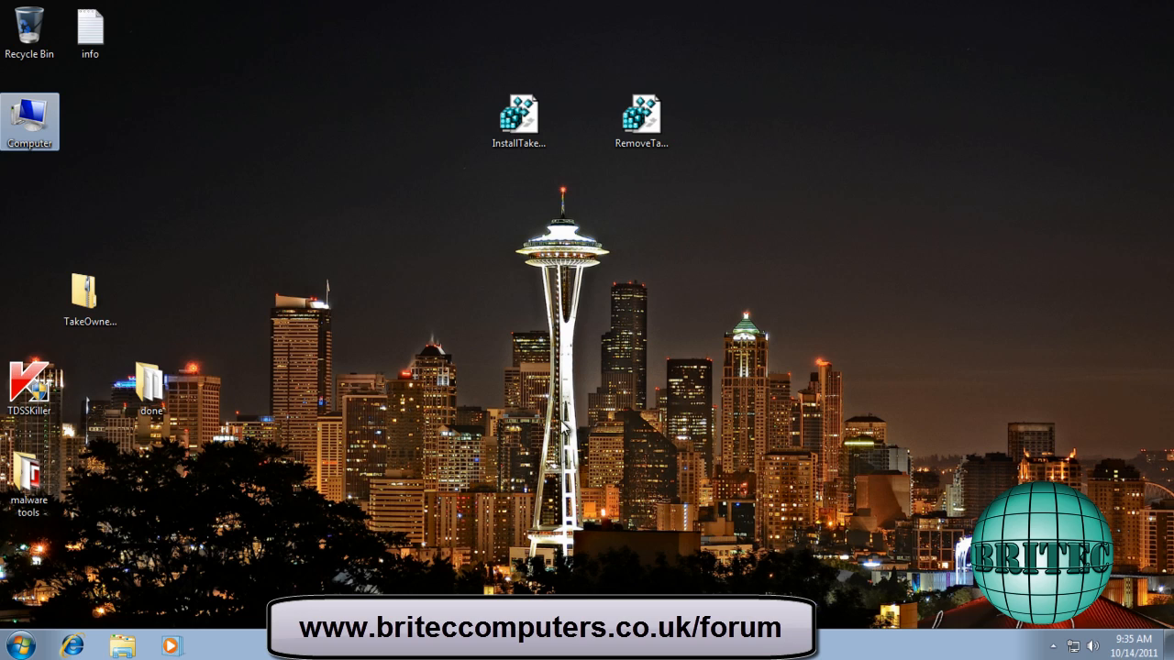
pyautogui.moveTo(474, 461)
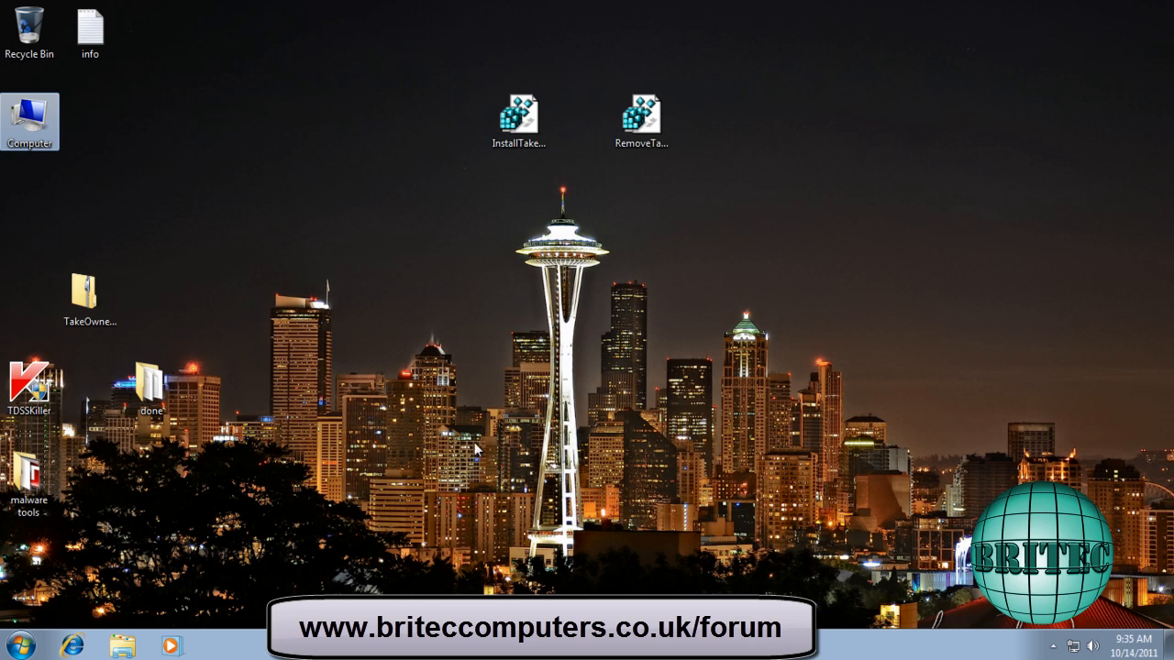
pyautogui.moveTo(541, 442)
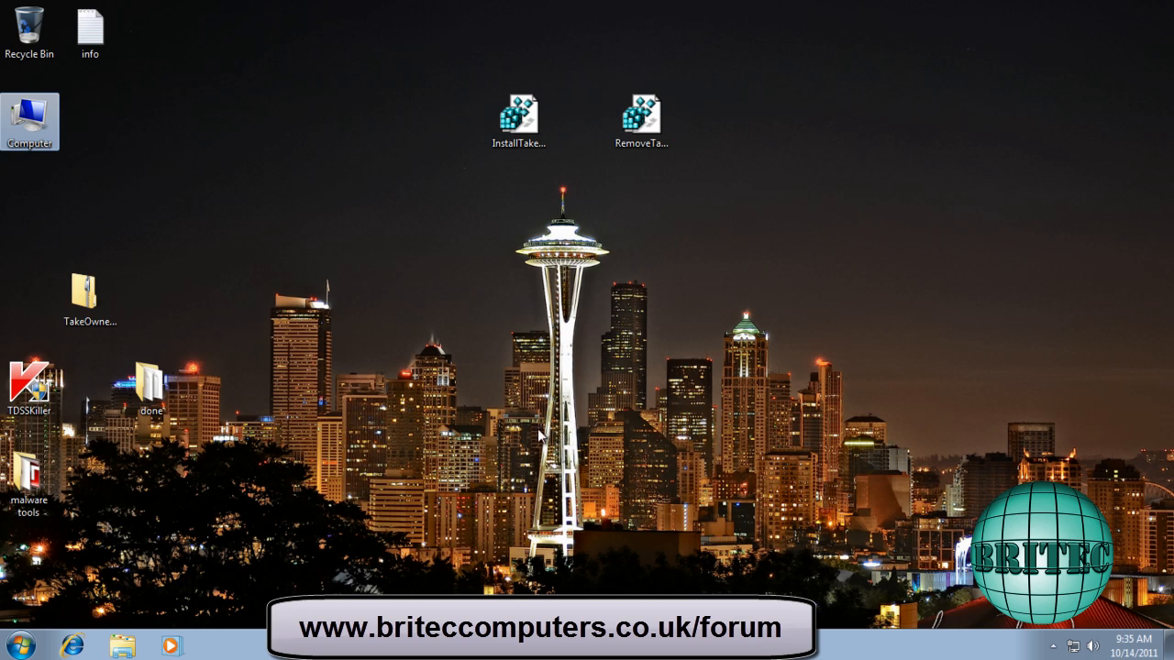
pyautogui.moveTo(541, 439)
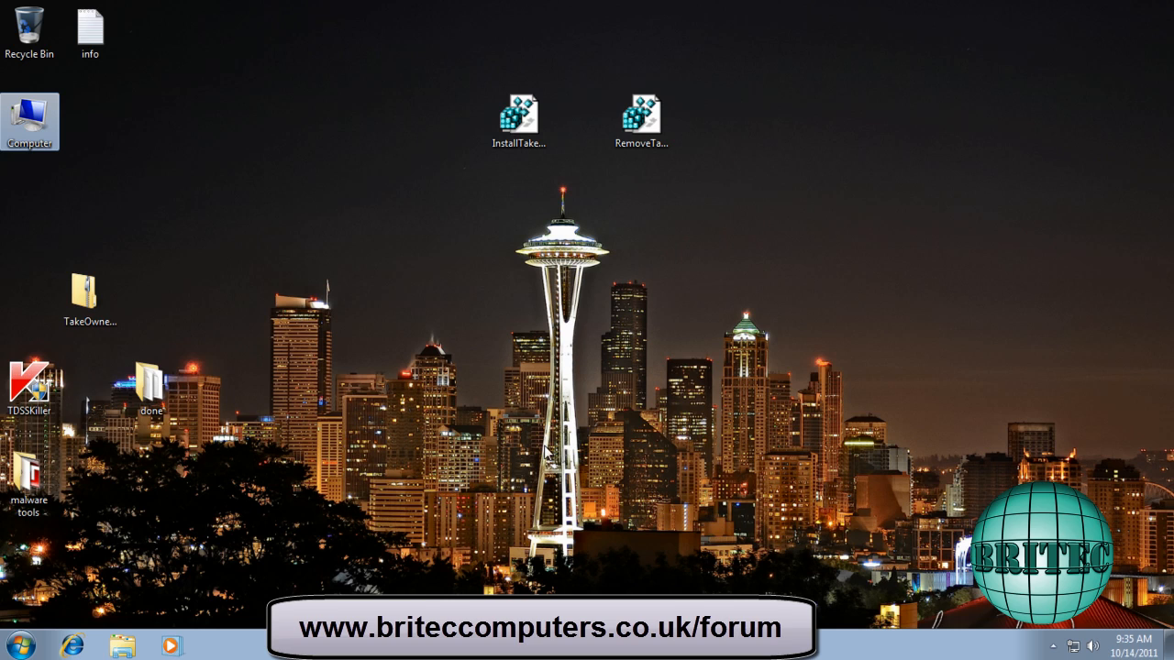